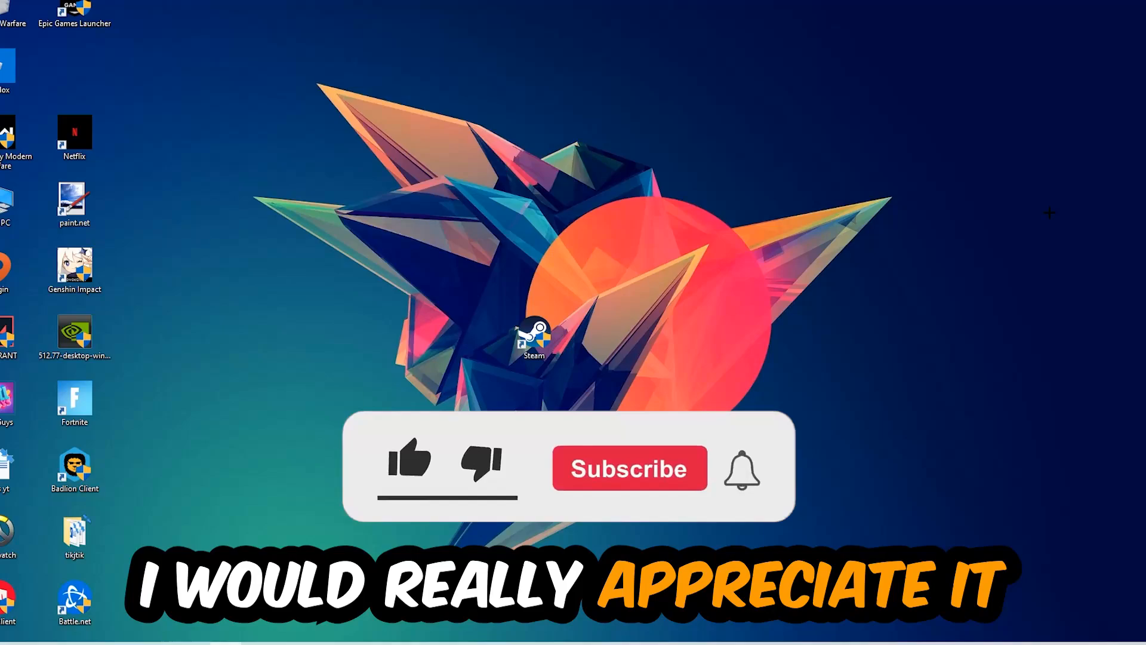
# Launch Task Manager from the taskbar to see running processes
pyautogui.click(410, 464)
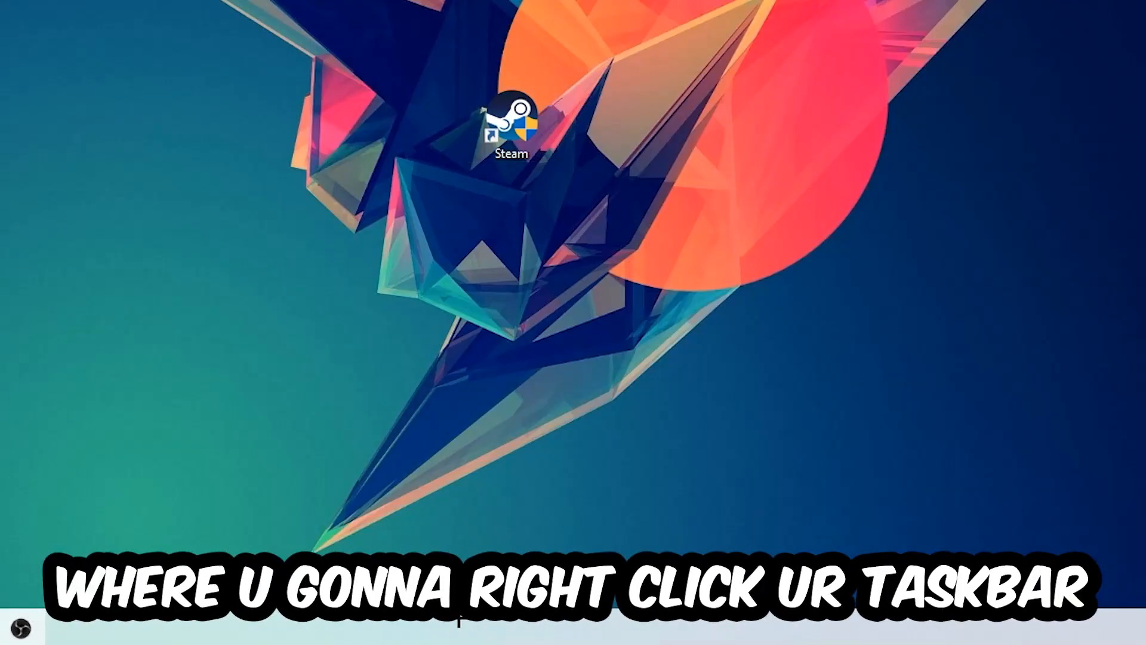
pyautogui.moveTo(534, 531)
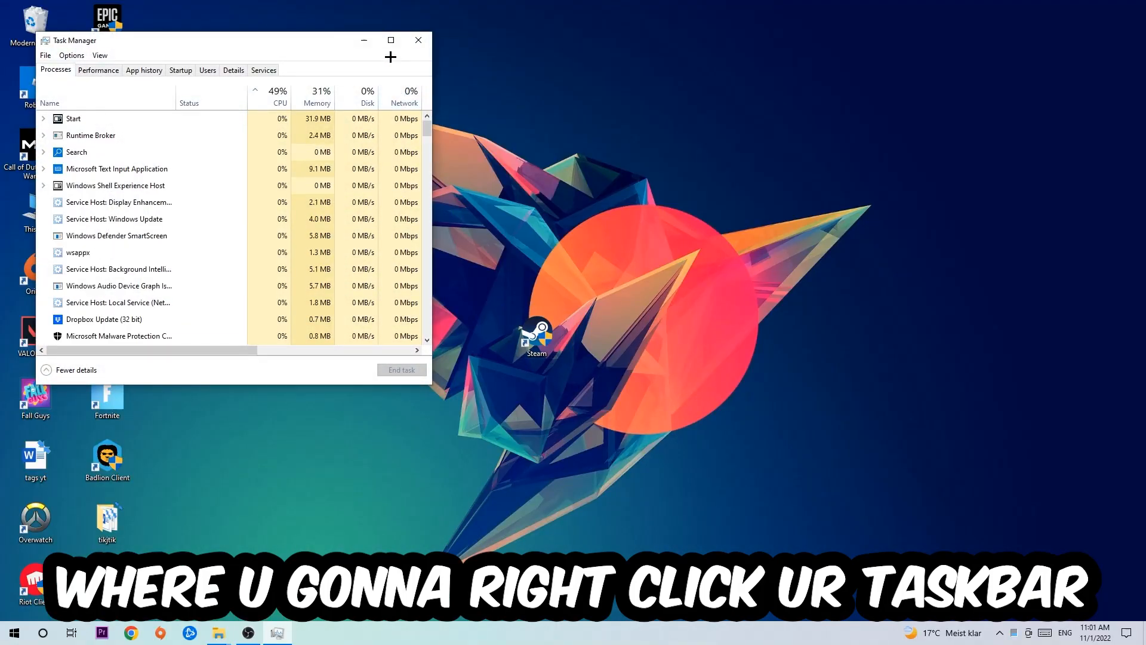
# Maximize Task Manager and select the Dropbox Update background process to end it
pyautogui.click(390, 41)
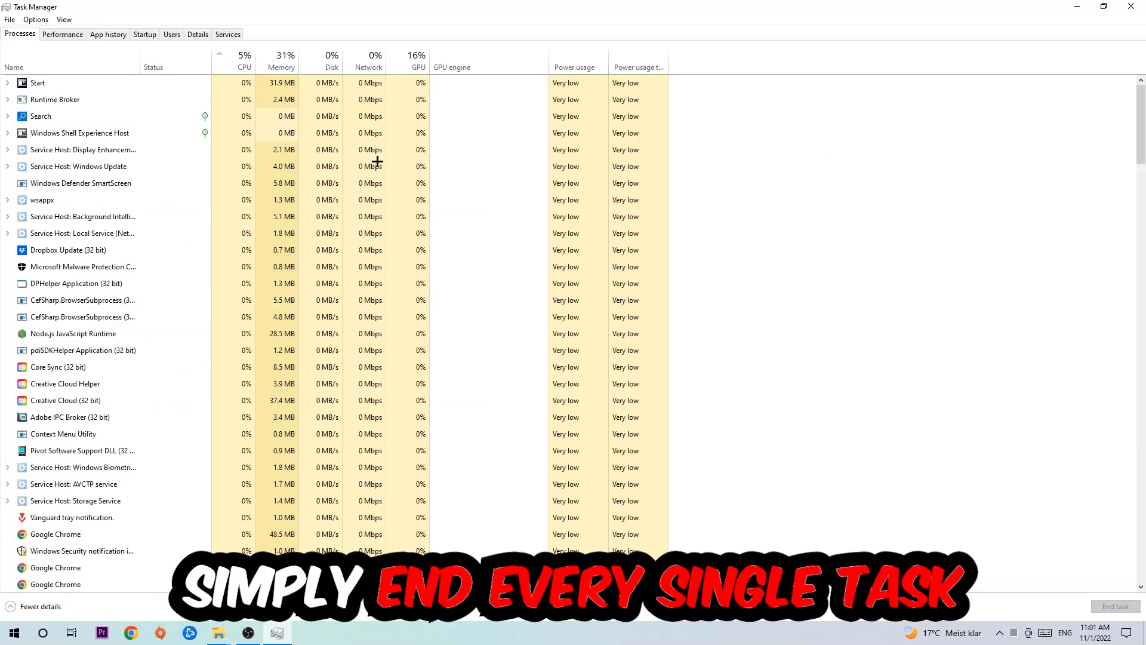
pyautogui.click(70, 250)
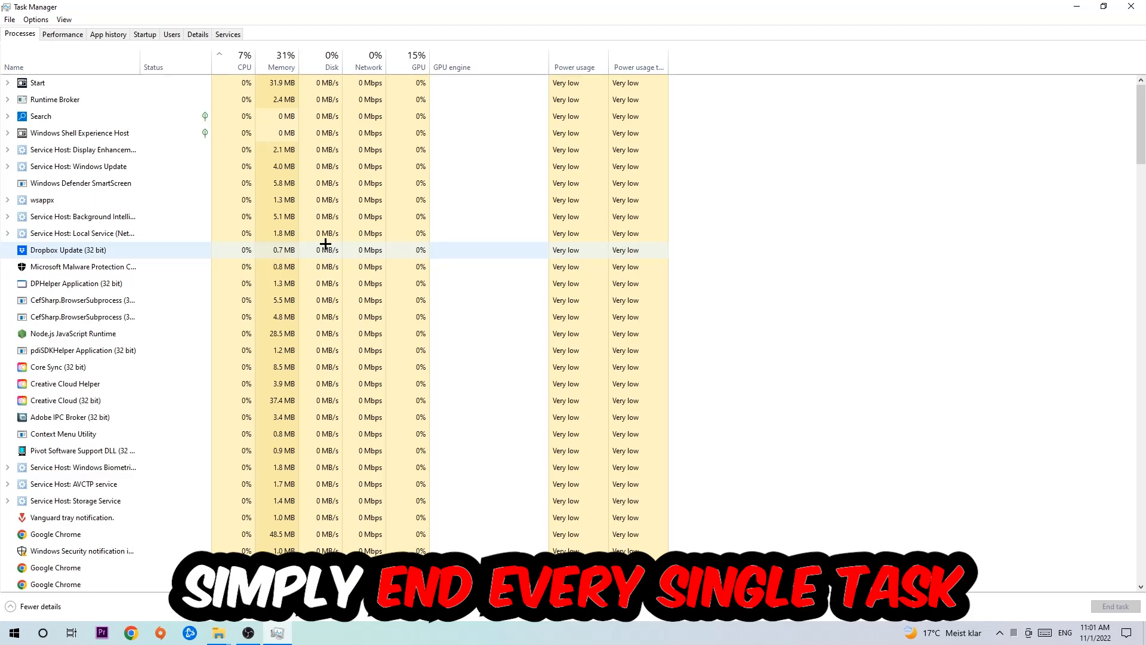
pyautogui.moveTo(280, 233)
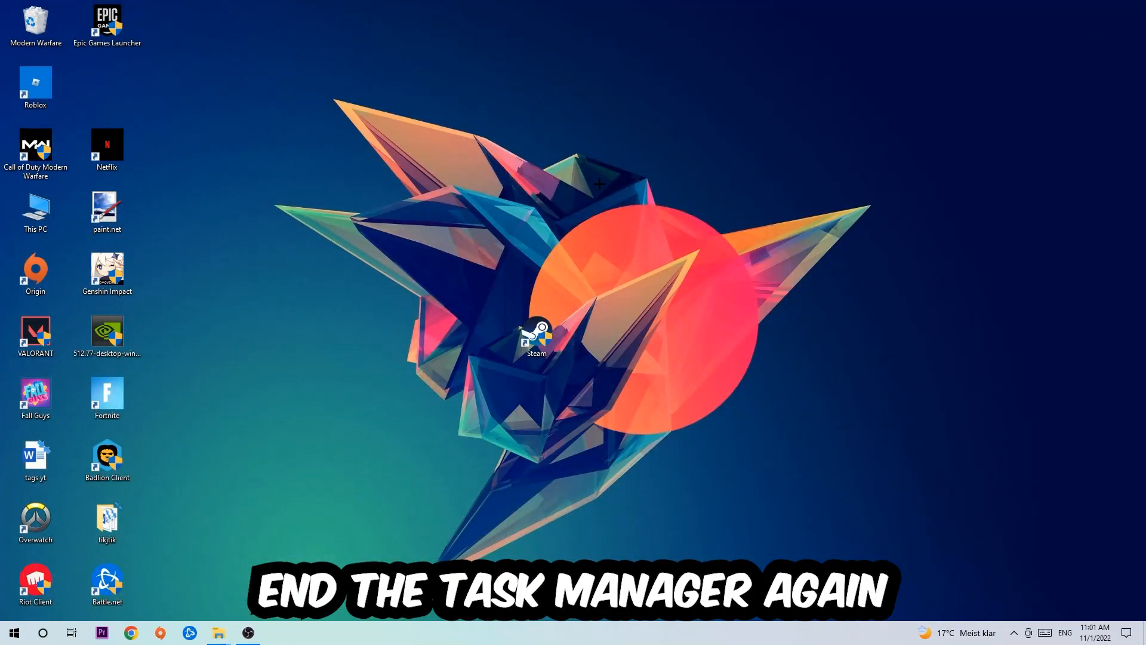
pyautogui.moveTo(768, 235)
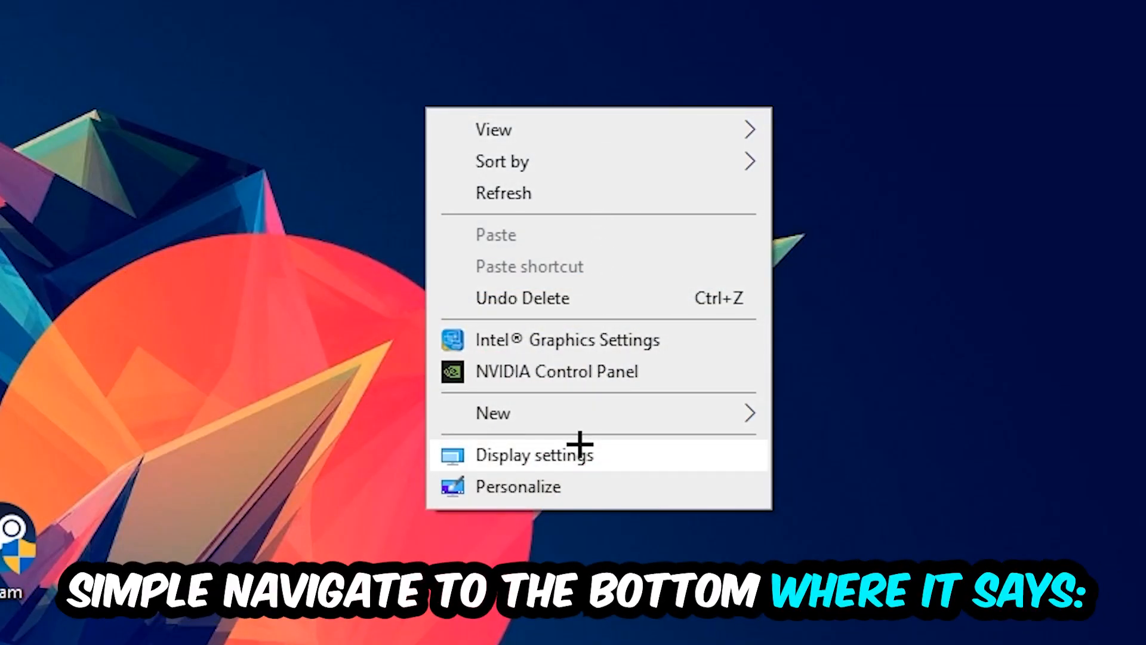
# Choose Display settings from the desktop context menu
pyautogui.click(534, 454)
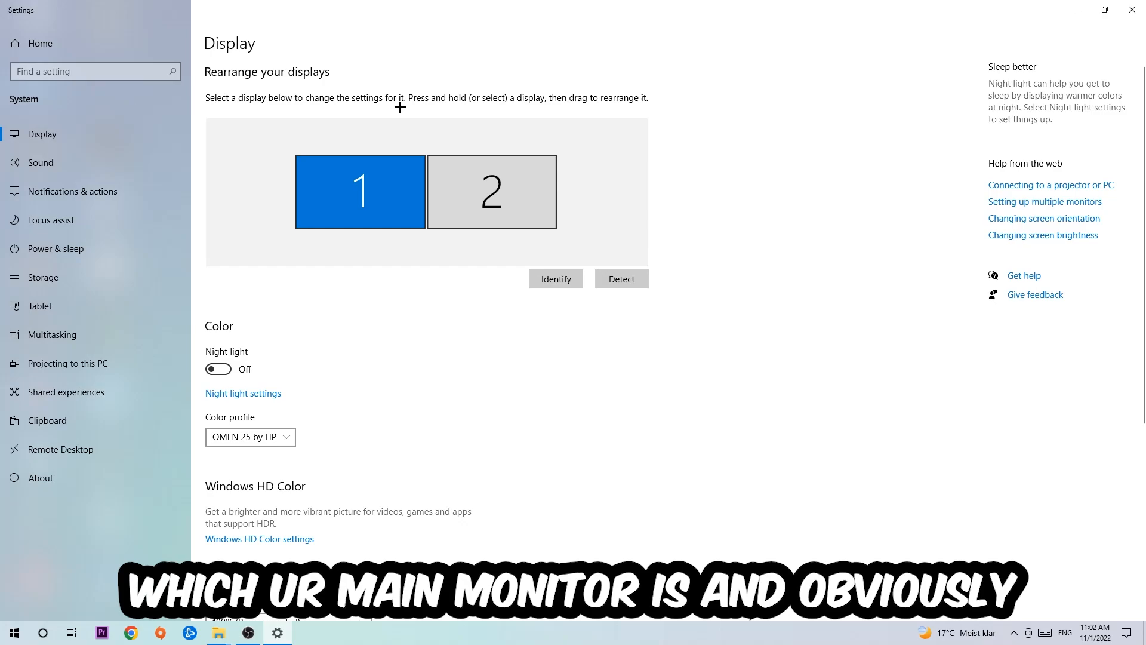
pyautogui.moveTo(485, 320)
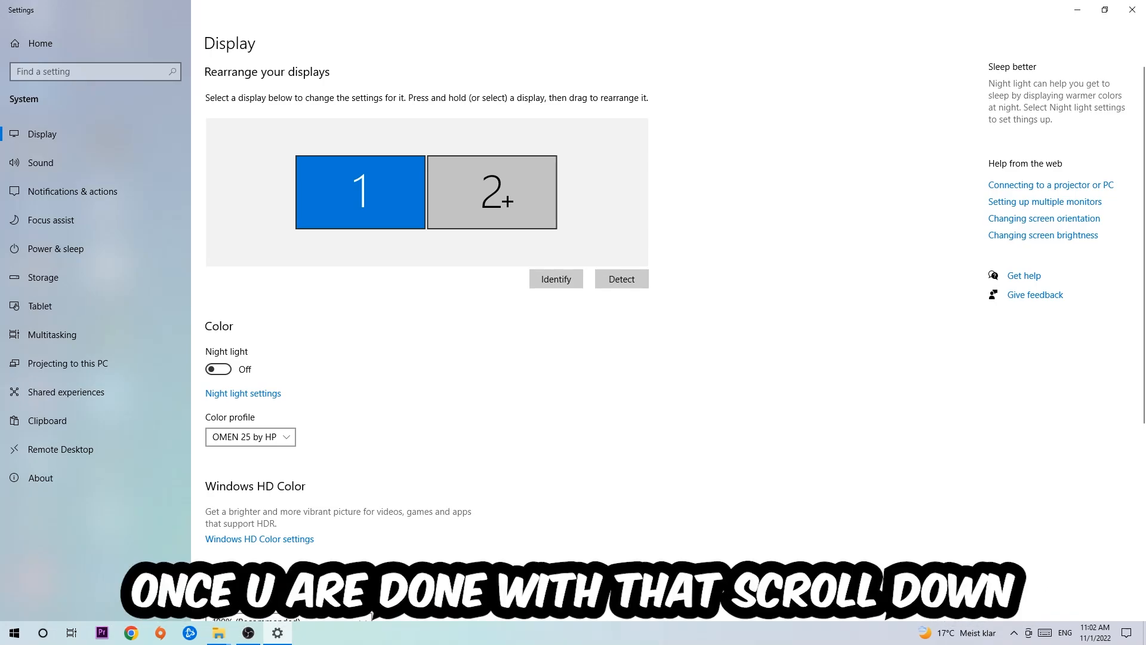
# Scroll the Display page down to the scale and resolution options for the main monitor
pyautogui.scroll(-3)
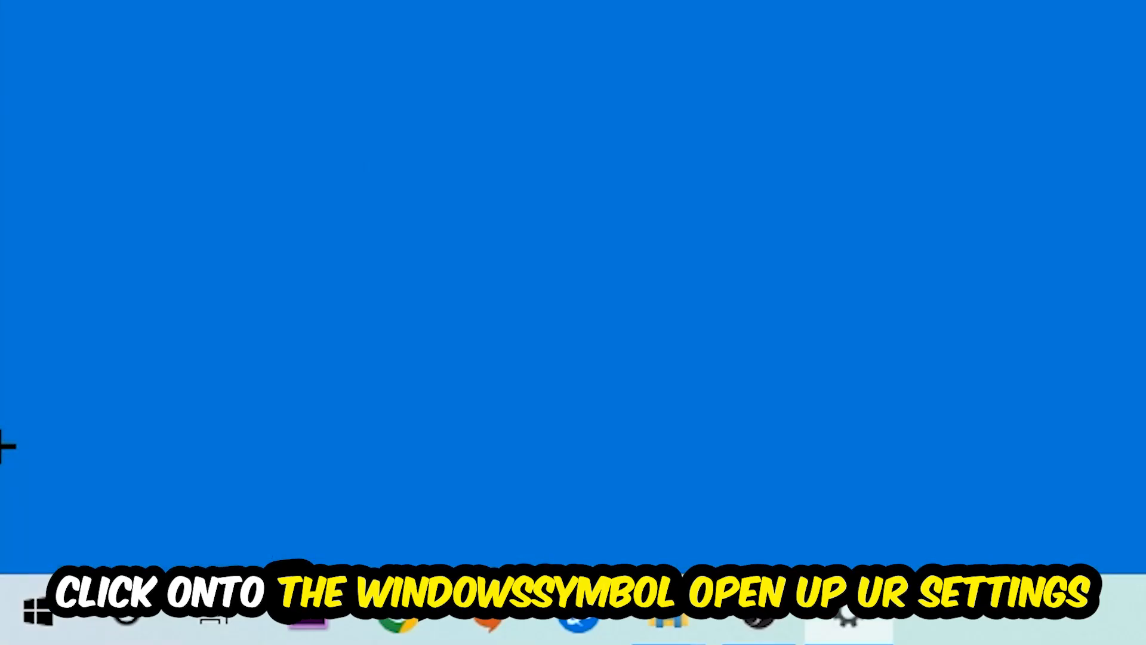
# Confirm on the Update & Security page that Windows is up to date, then close Settings
pyautogui.click(33, 609)
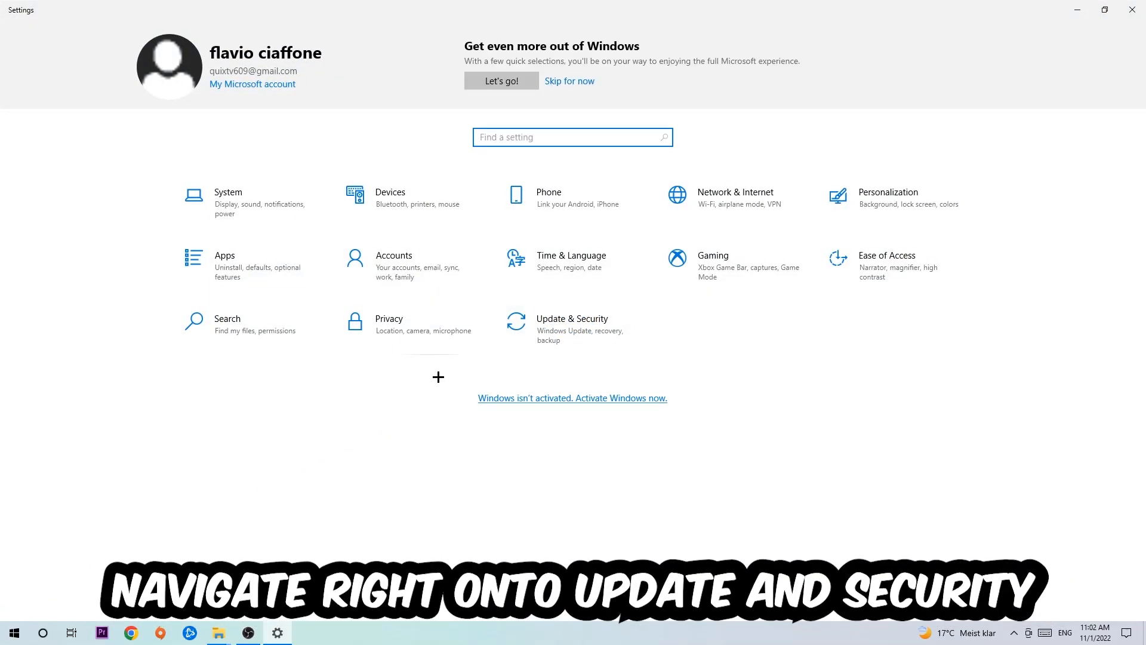
pyautogui.click(572, 323)
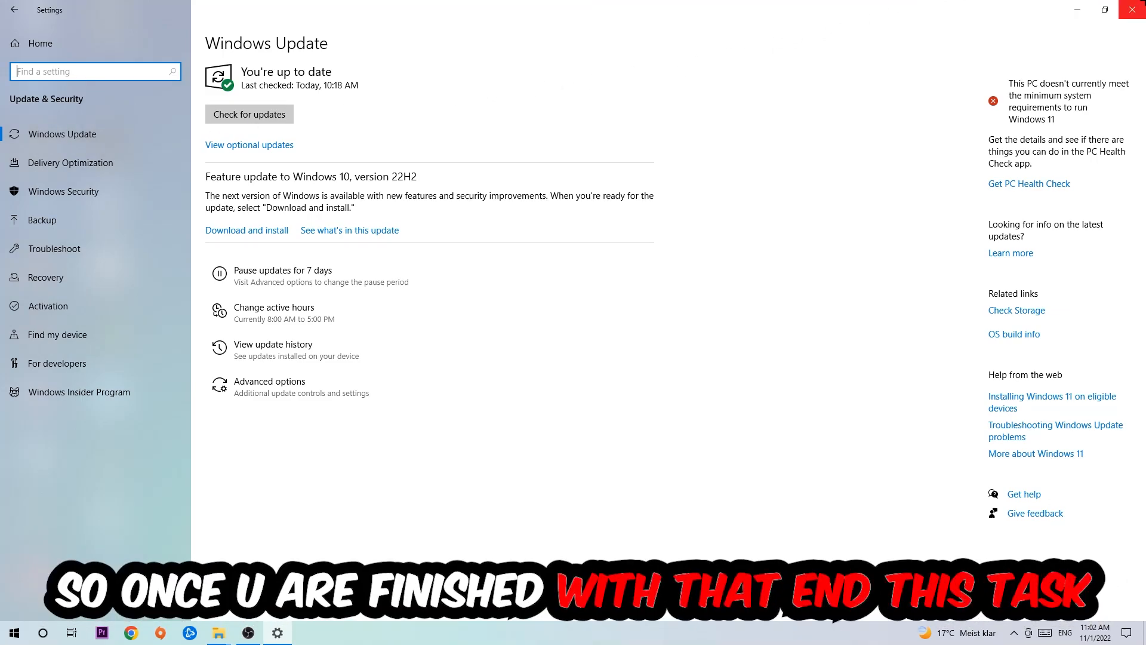
pyautogui.click(1133, 10)
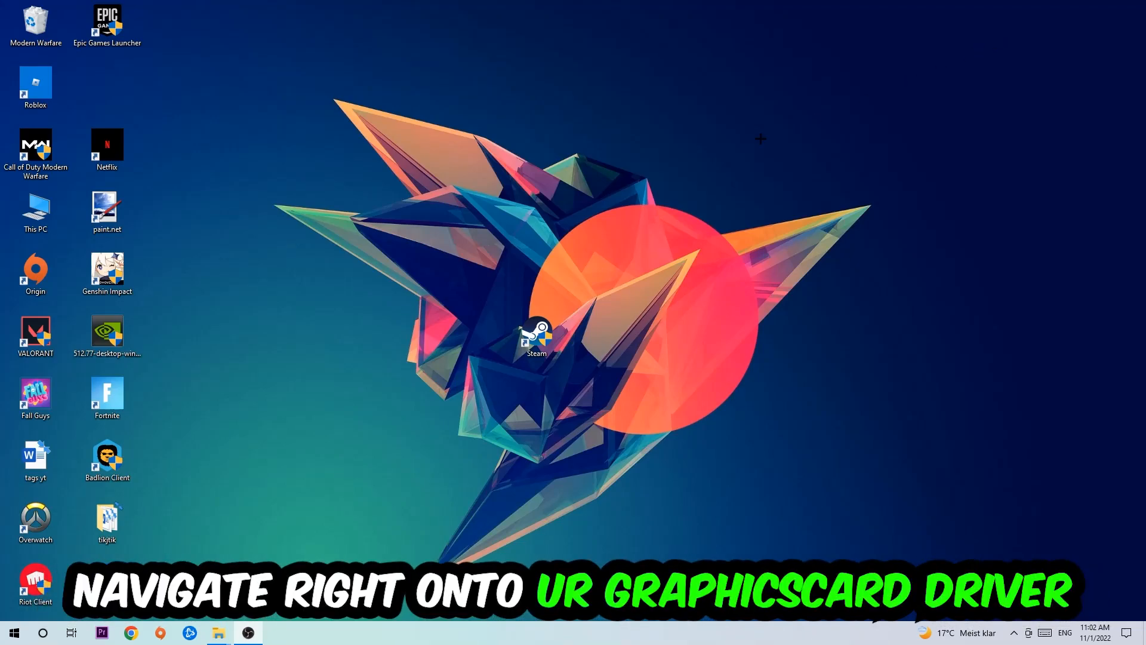
# Drag the NVIDIA graphics driver installer icon toward the desktop centre
pyautogui.moveTo(106, 333); pyautogui.dragTo(465, 208)
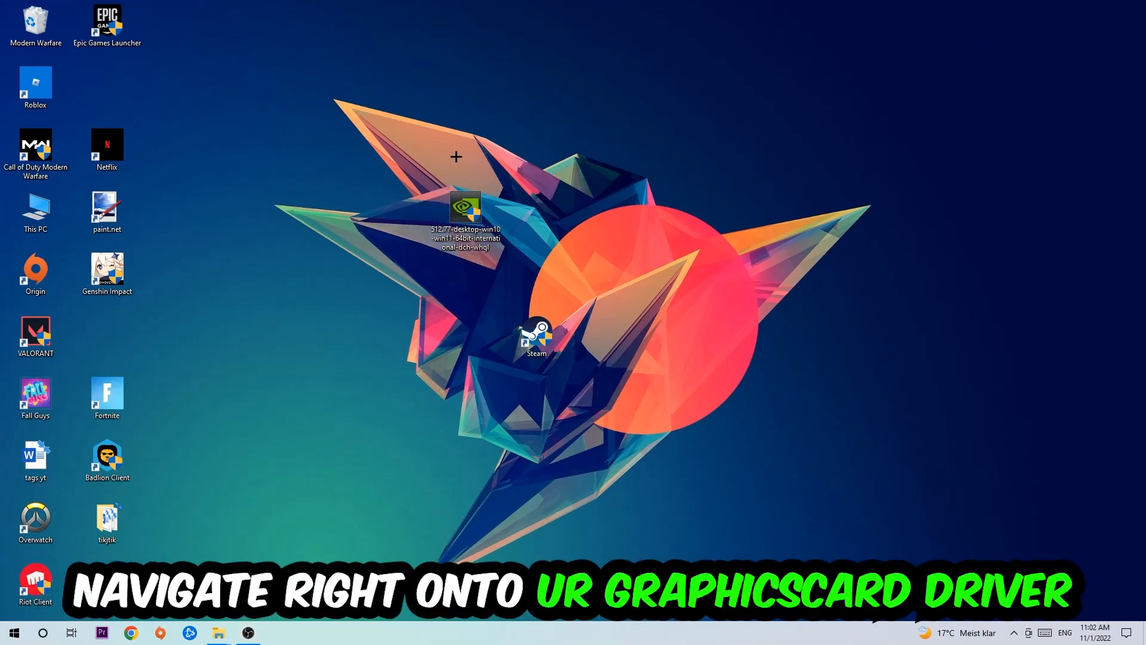